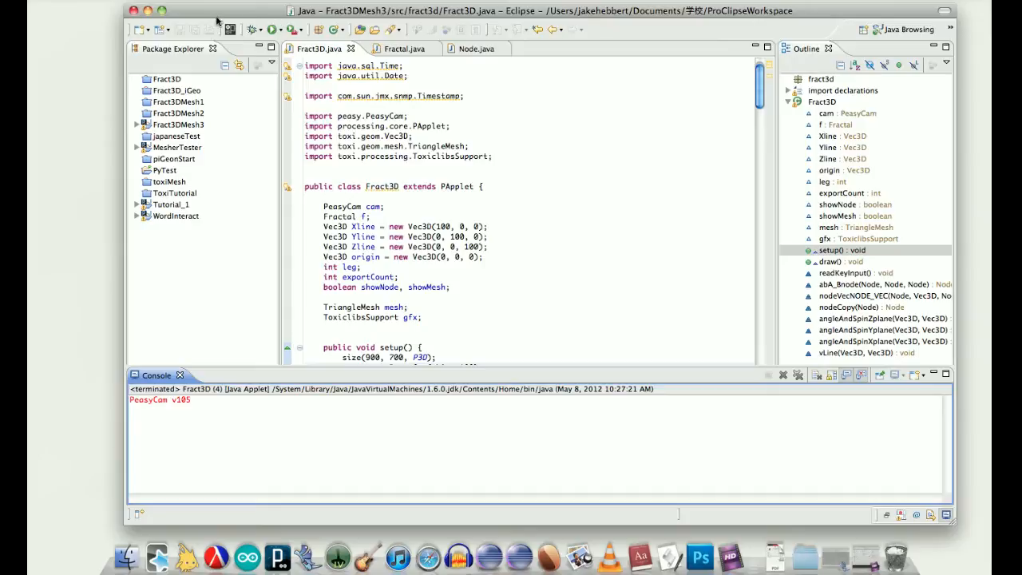
Look through the Fractal and Fract3D sources, ending on Node.java
click(396, 49)
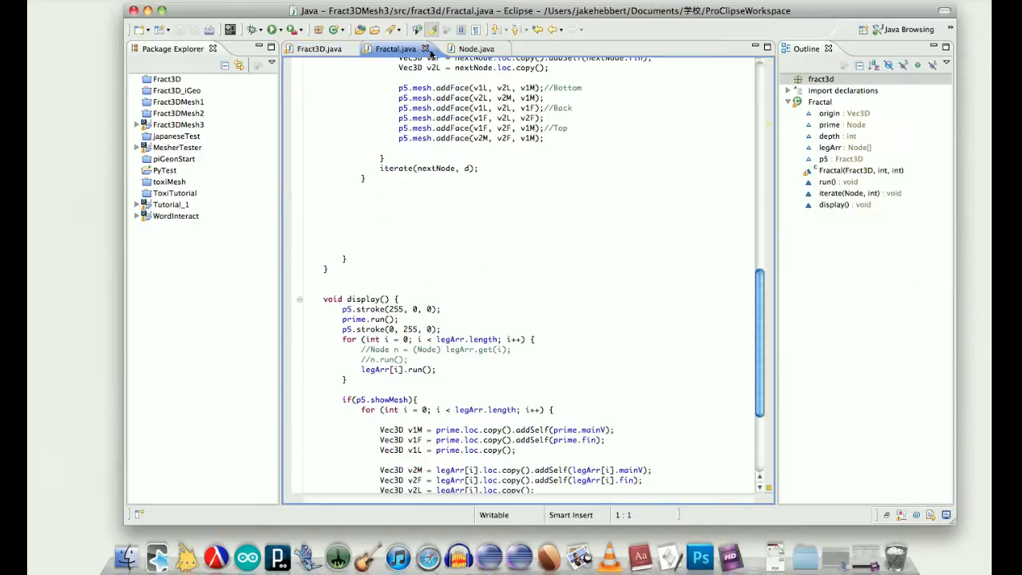
click(318, 49)
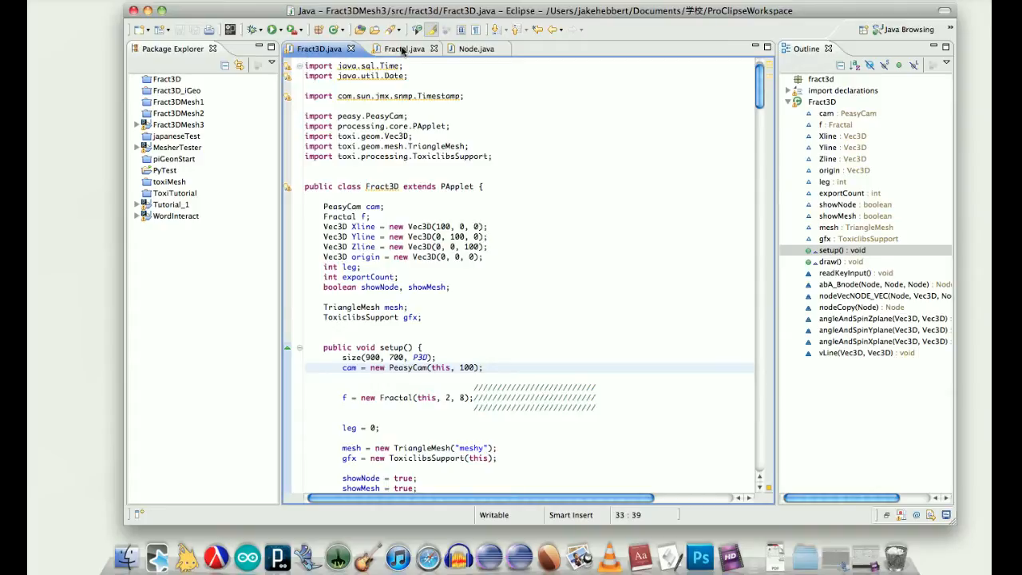
click(467, 49)
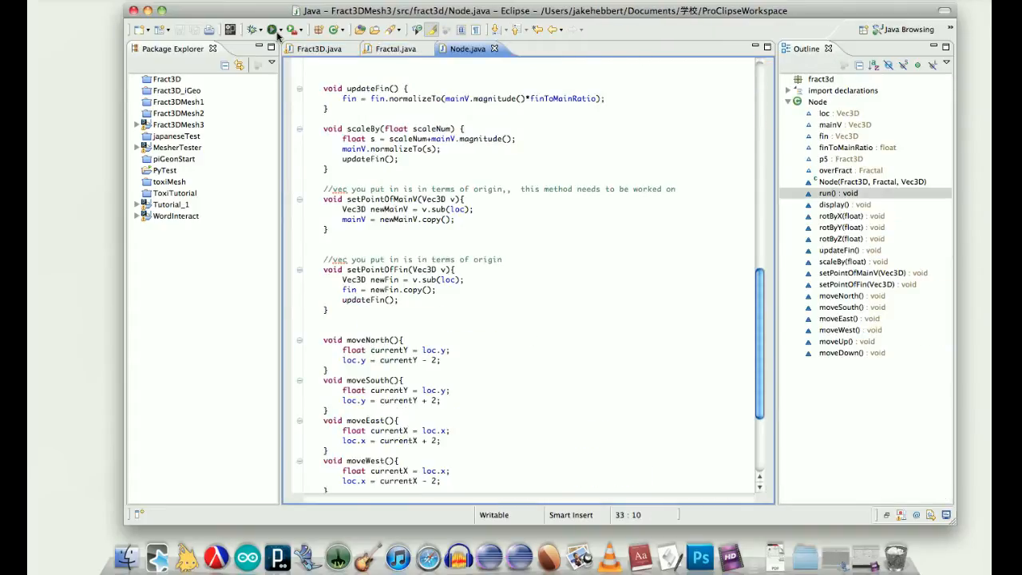
Launch the Fract3D sketch as a Java Applet in the Applet Viewer
click(263, 29)
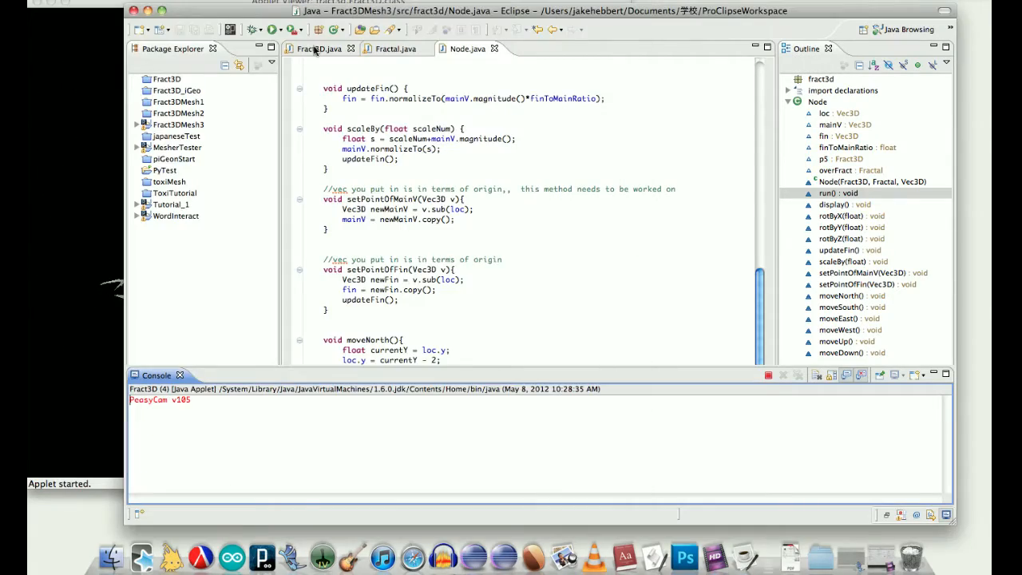
Scroll through Fract3D's readKeyInput code and back up to setup() and draw()
click(318, 49)
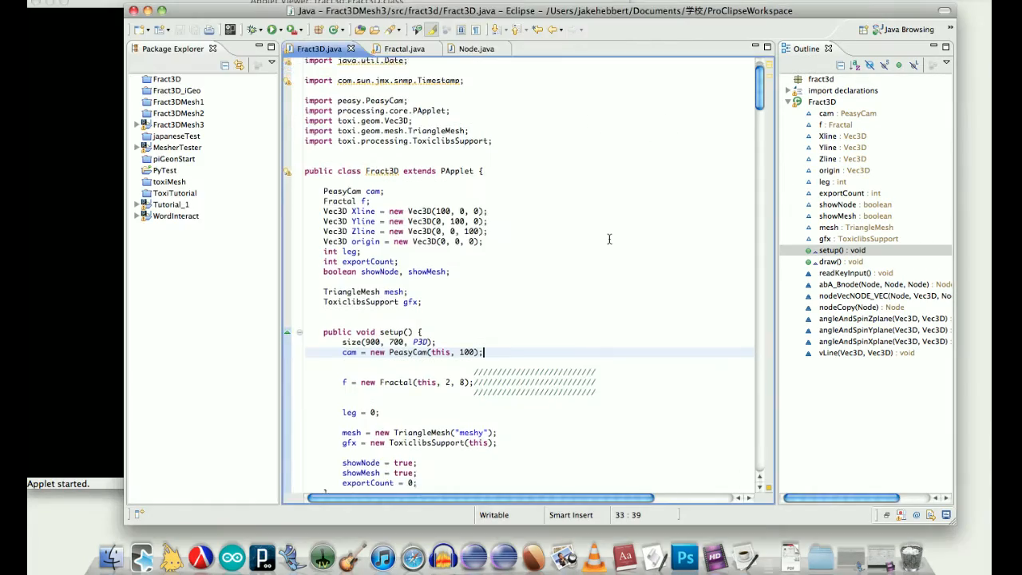
scroll(down, 3)
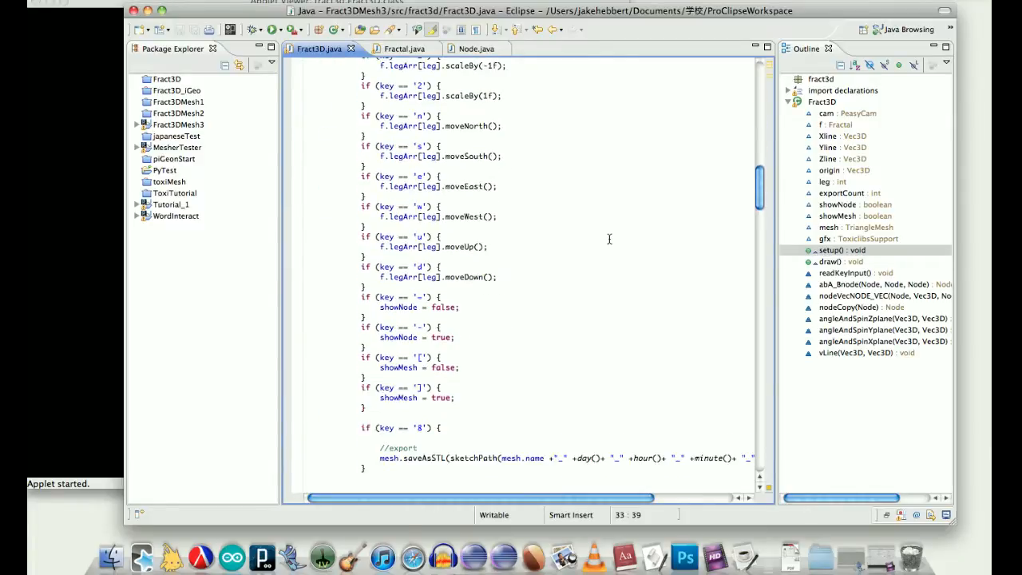
scroll(up, 3)
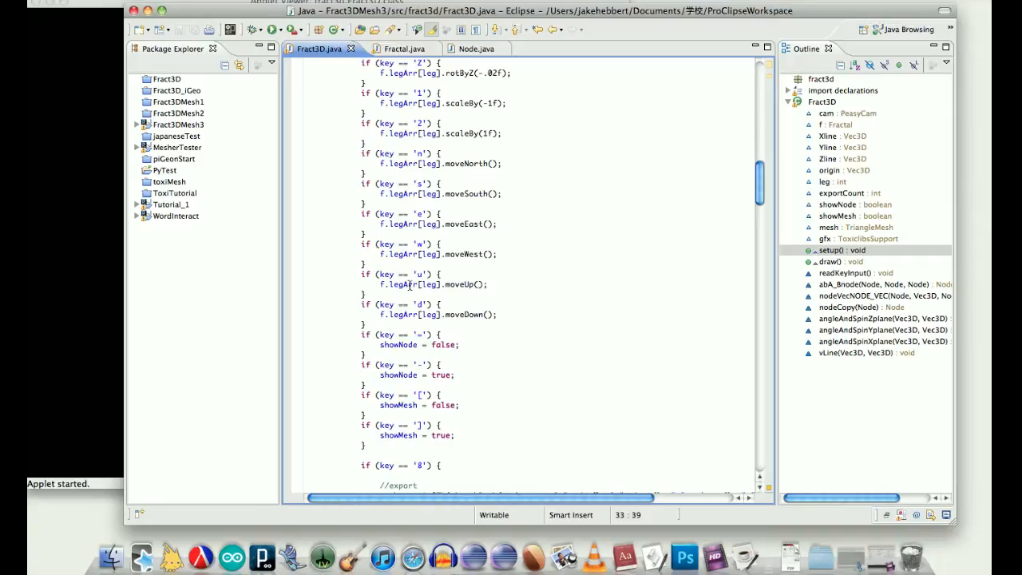
mouse_move(492, 290)
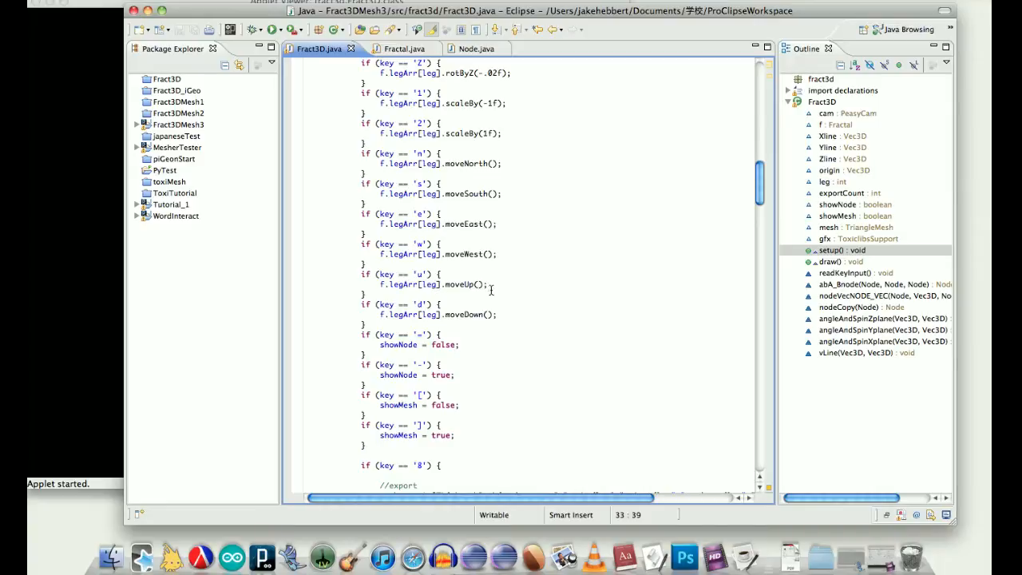
scroll(up, 3)
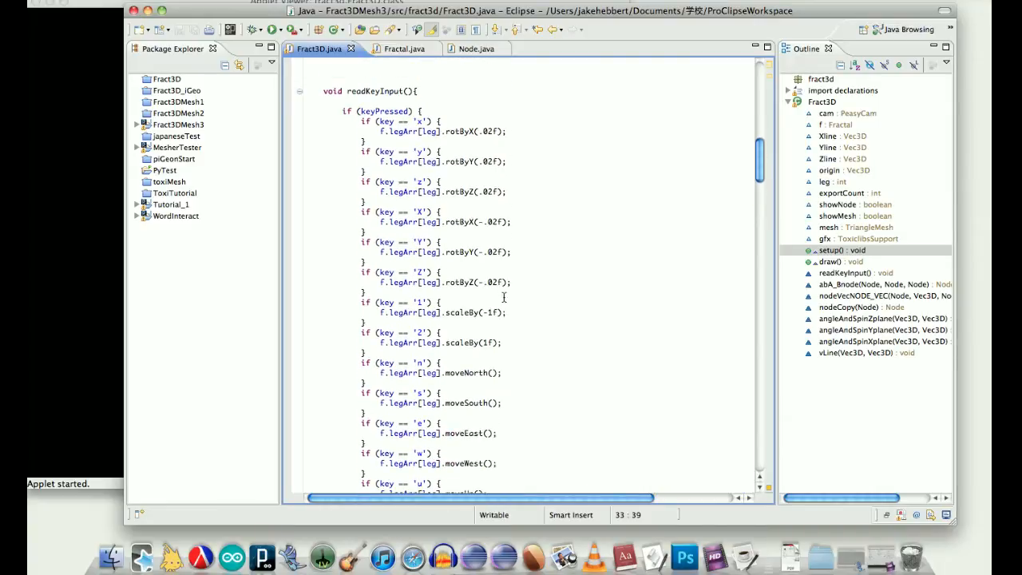
scroll(up, 3)
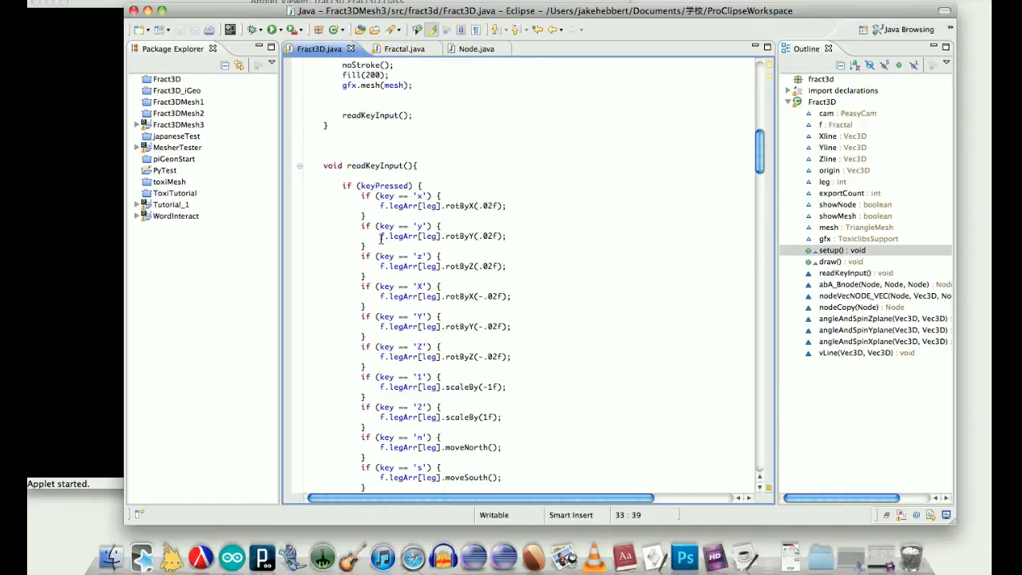
scroll(up, 3)
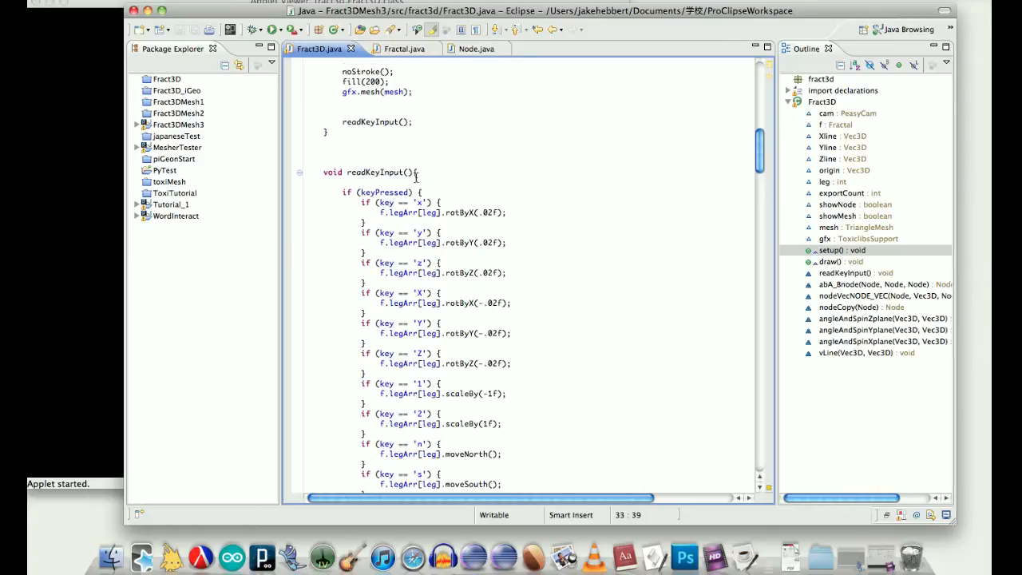
scroll(up, 3)
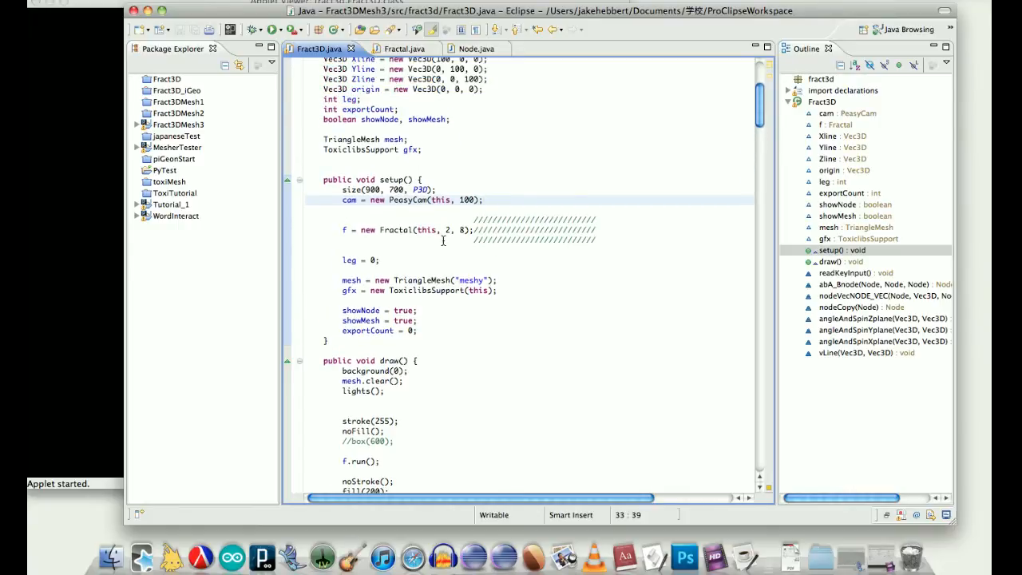
click(447, 230)
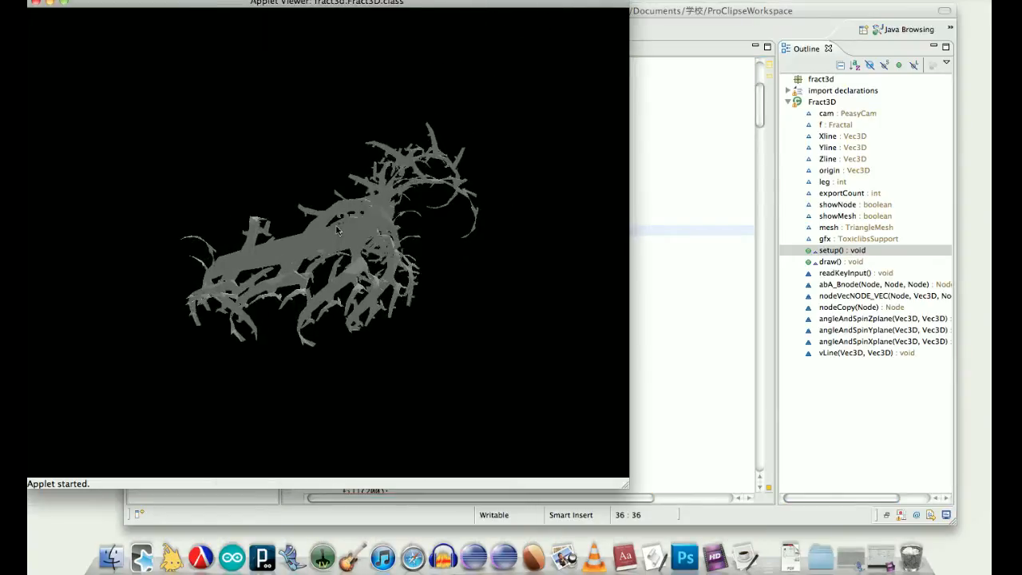
drag(335, 232, 415, 184)
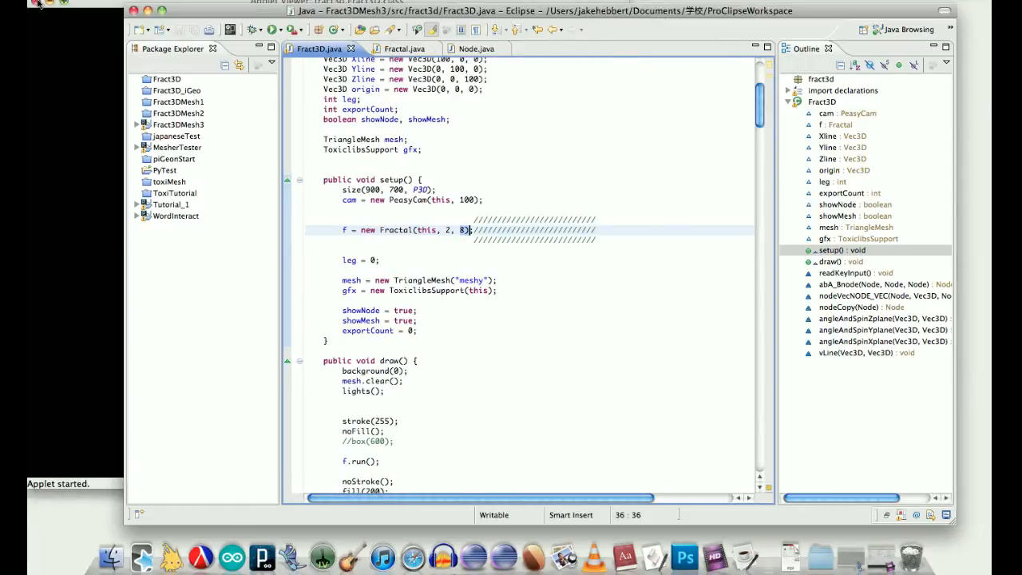
Scroll through Fractal.java's iterate() and display() methods
click(397, 48)
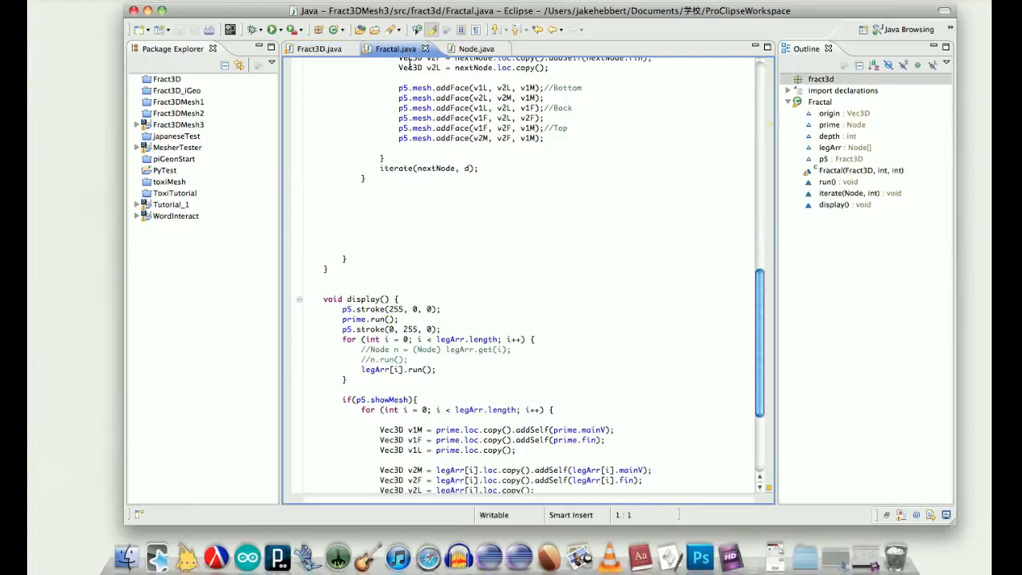
scroll(up, 3)
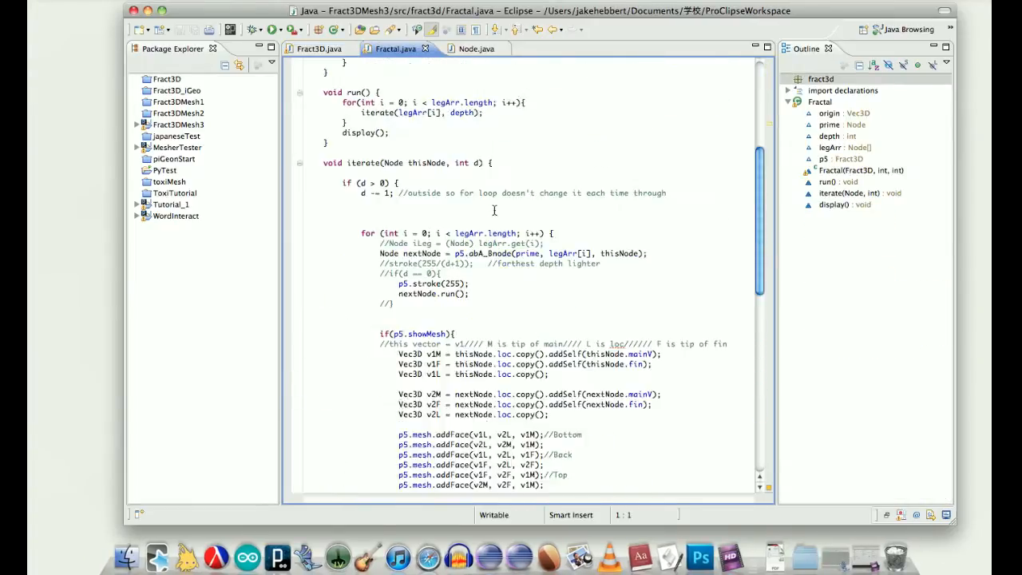
scroll(down, 3)
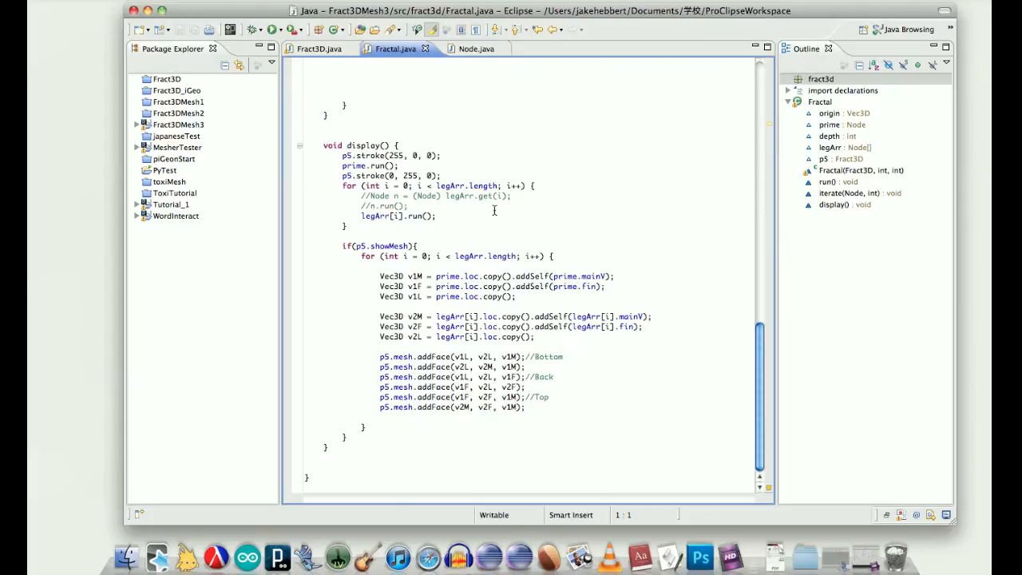
scroll(up, 3)
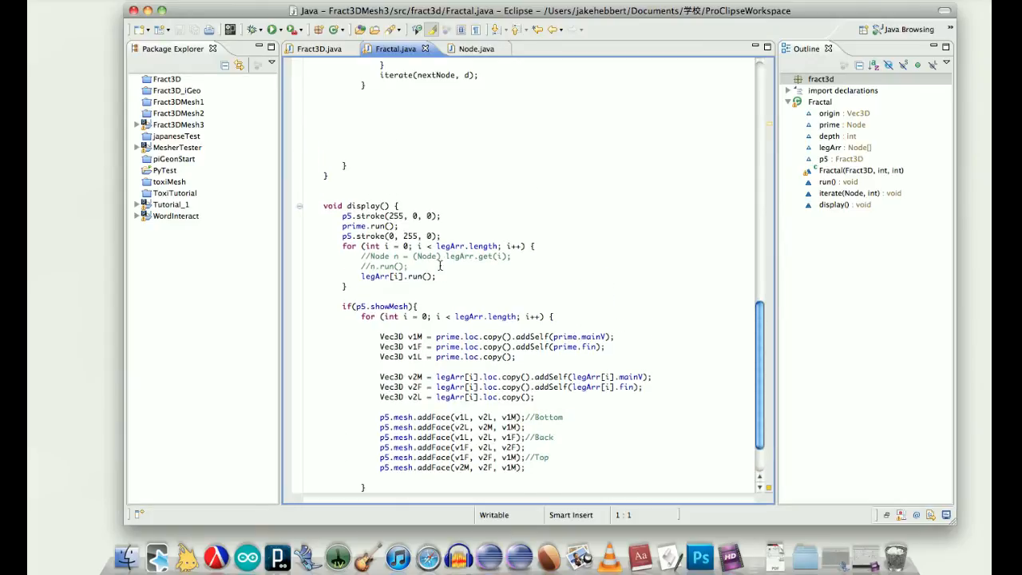
scroll(up, 3)
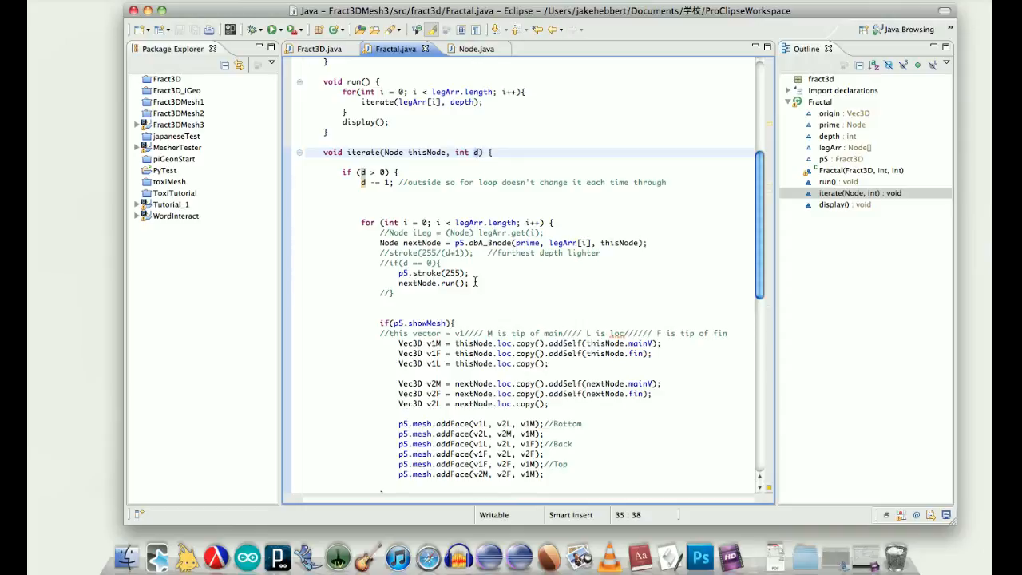
scroll(down, 3)
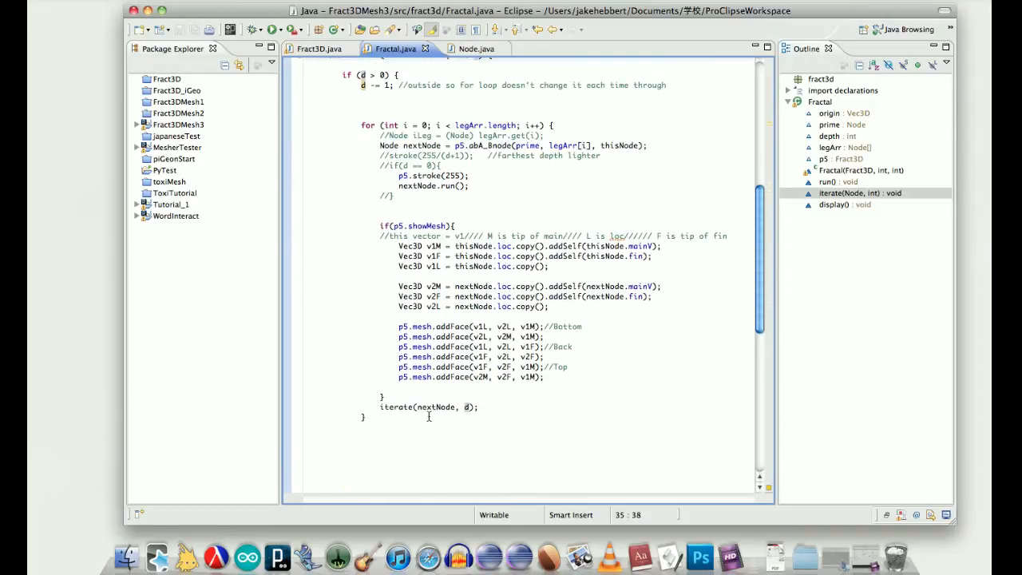
scroll(up, 3)
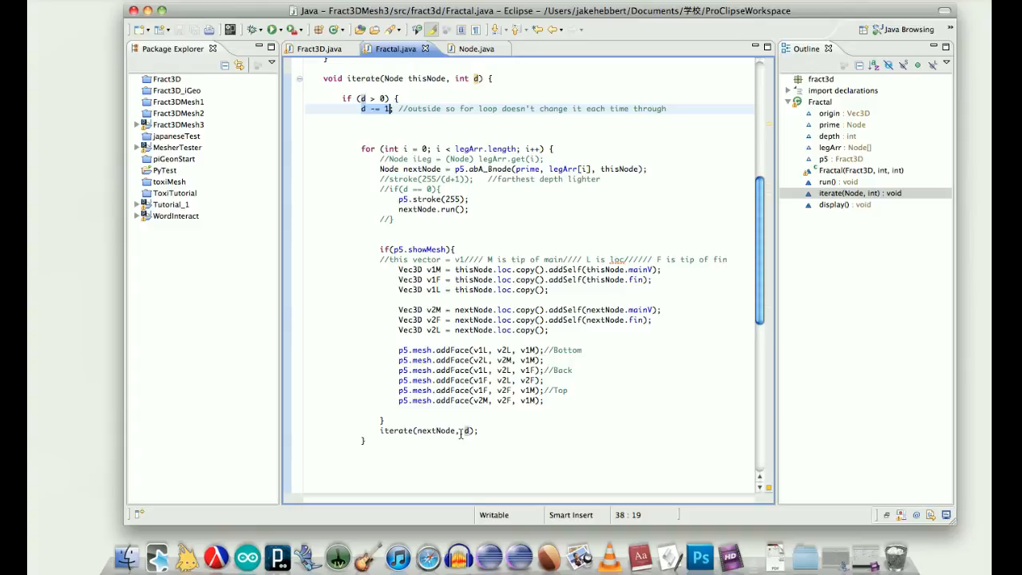
Mark the depth decrement and recursive iterate call, then view Node.java
click(467, 431)
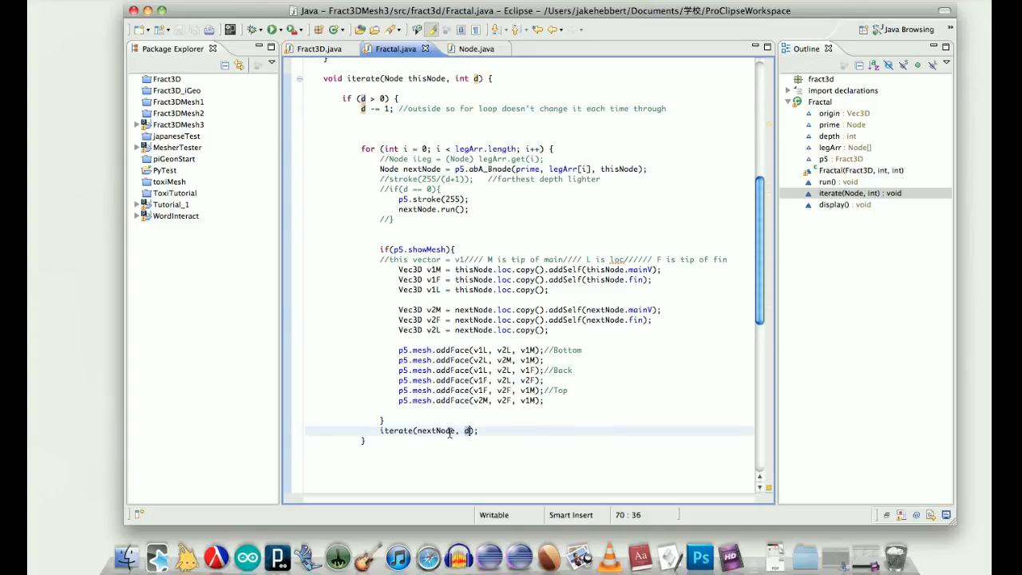
click(572, 421)
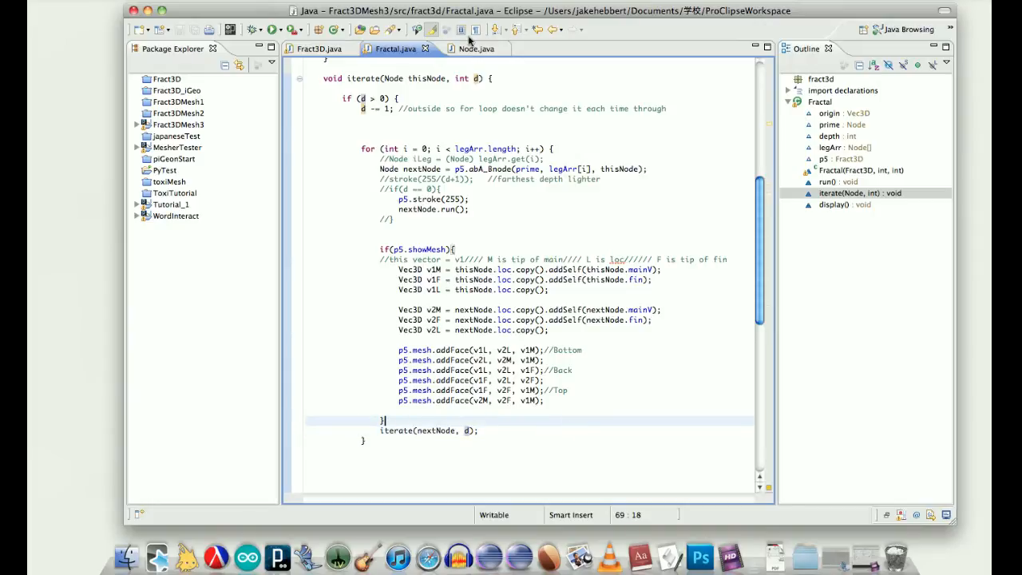
click(472, 48)
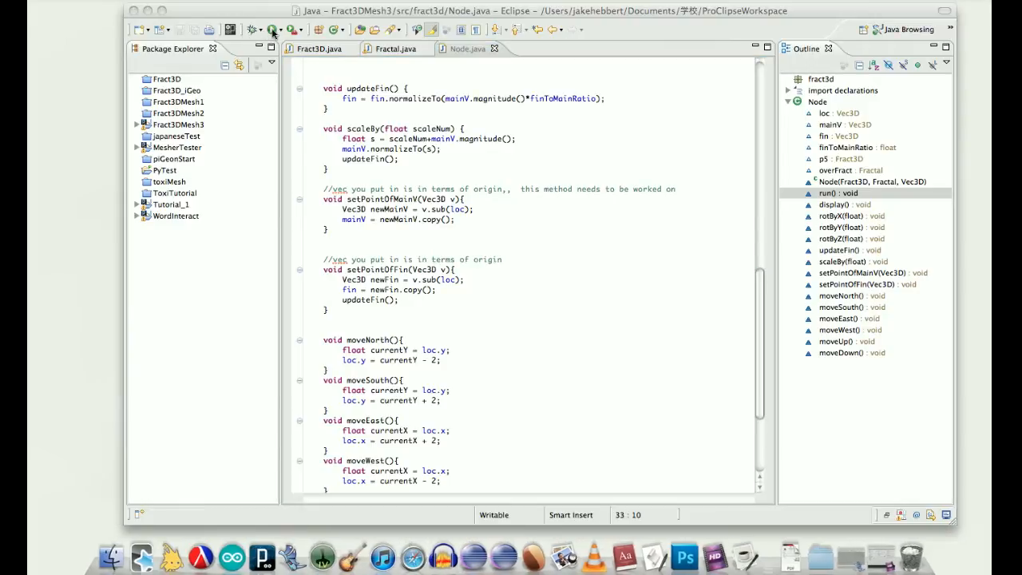
click(272, 30)
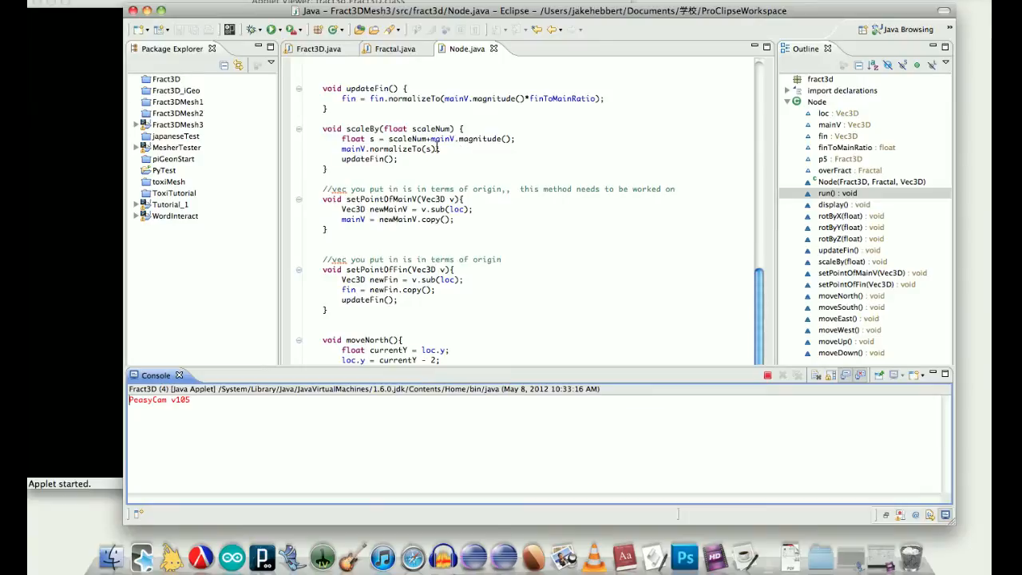
scroll(up, 3)
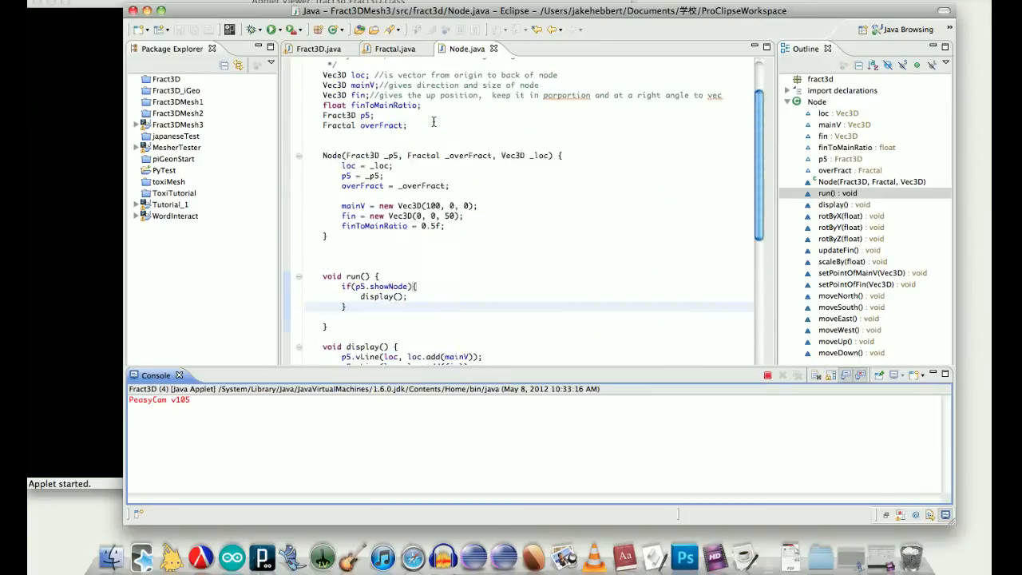
scroll(up, 3)
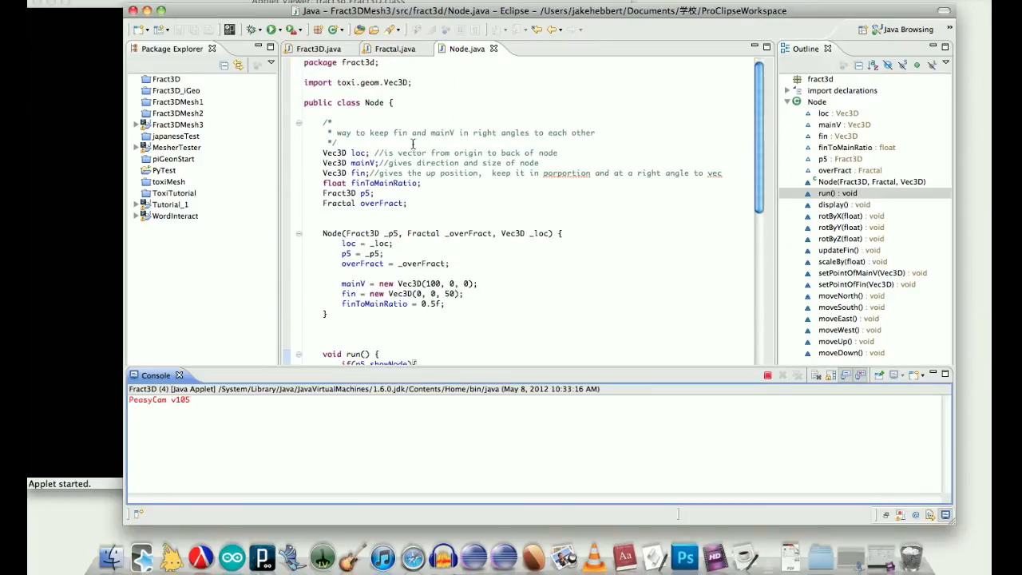
scroll(down, 3)
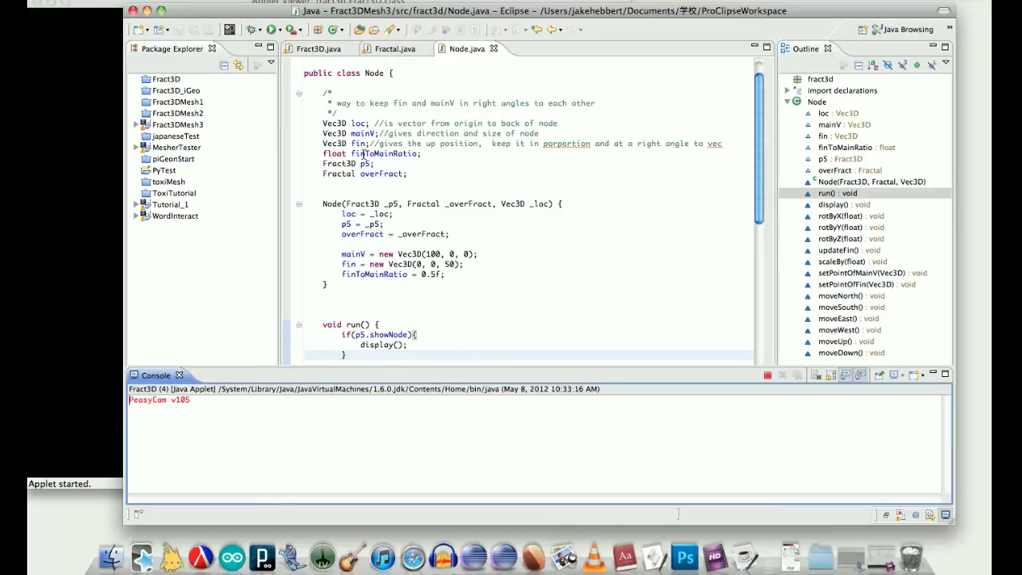
scroll(down, 3)
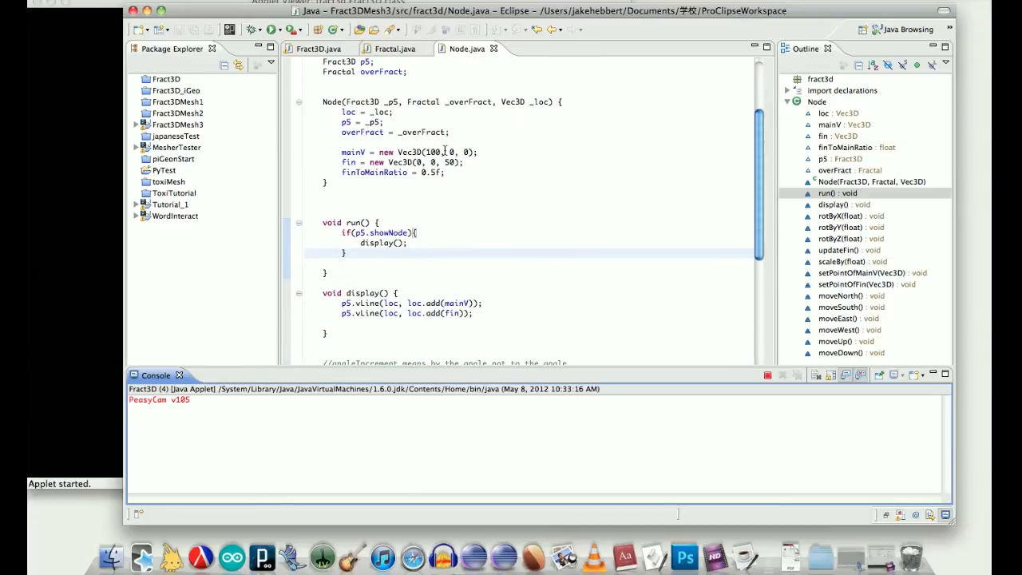
scroll(down, 3)
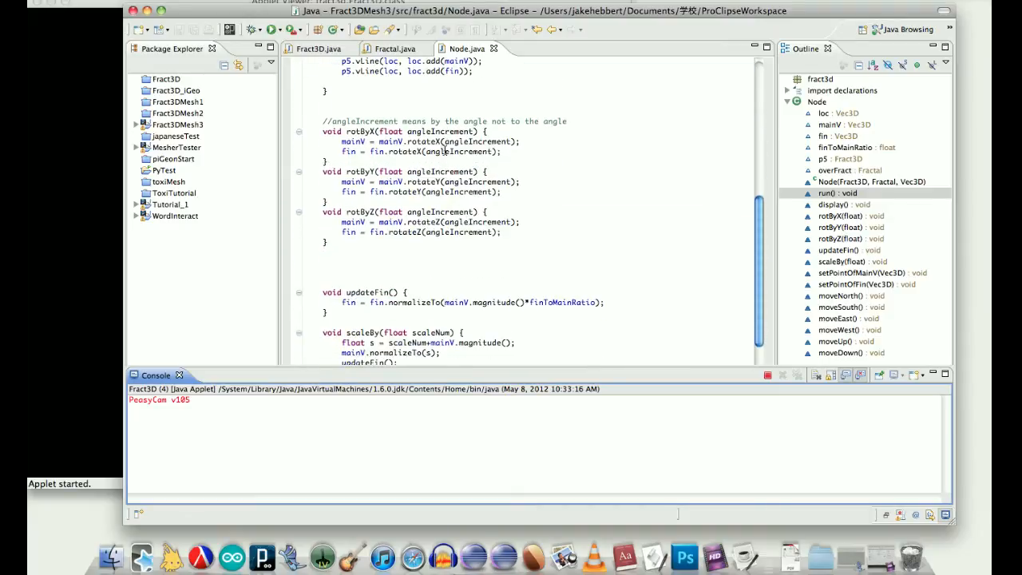
scroll(down, 3)
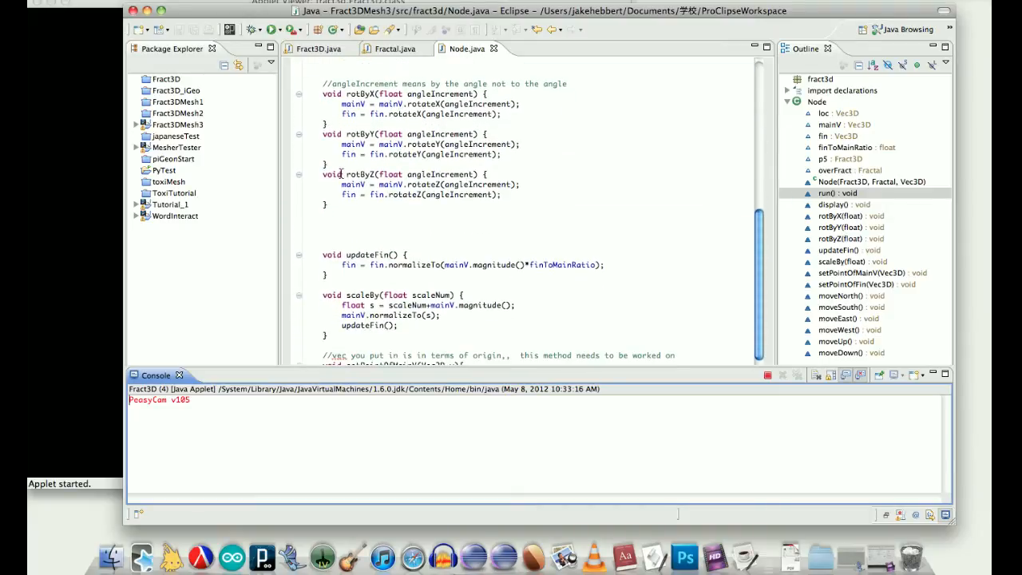
scroll(down, 3)
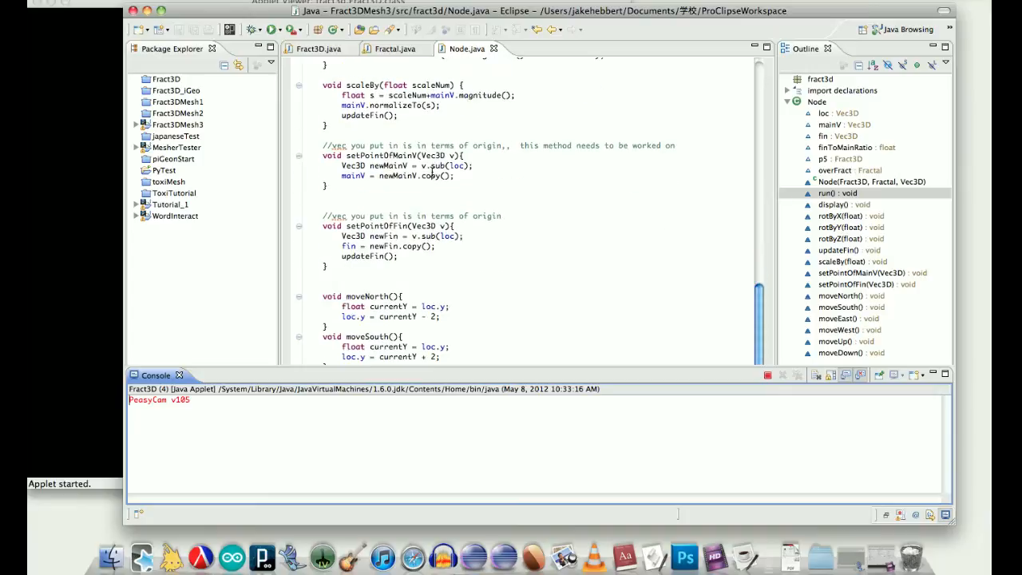
scroll(down, 3)
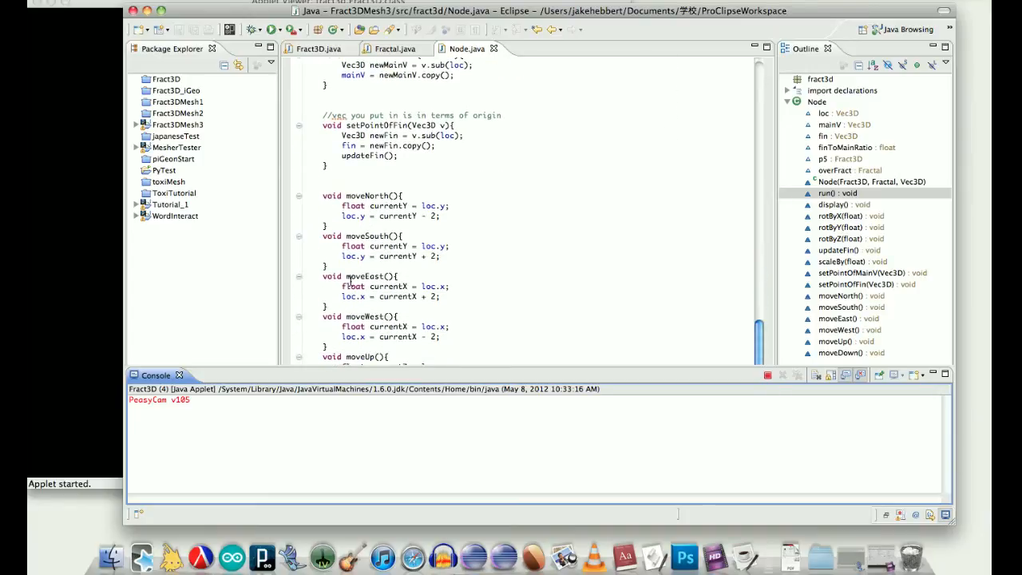
mouse_move(493, 293)
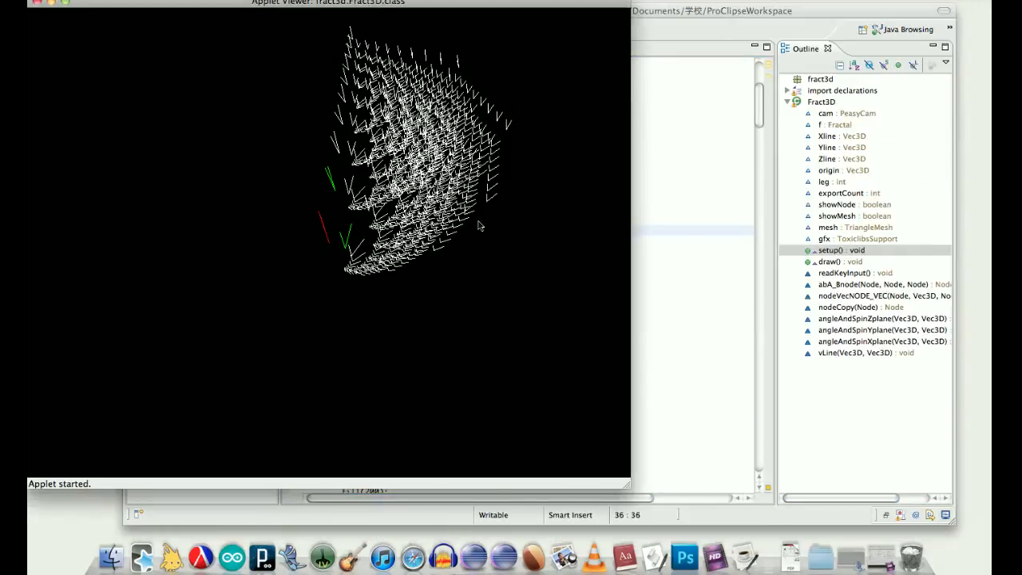
mouse_move(482, 220)
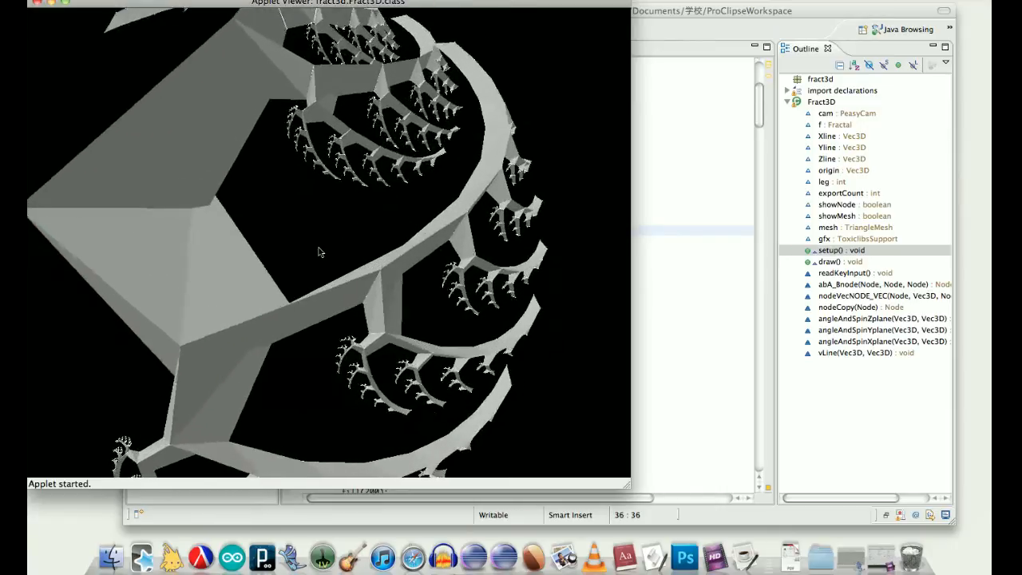
Orbit the fractal to view the trunk, a curved branch, and the whole fan
drag(320, 252, 332, 248)
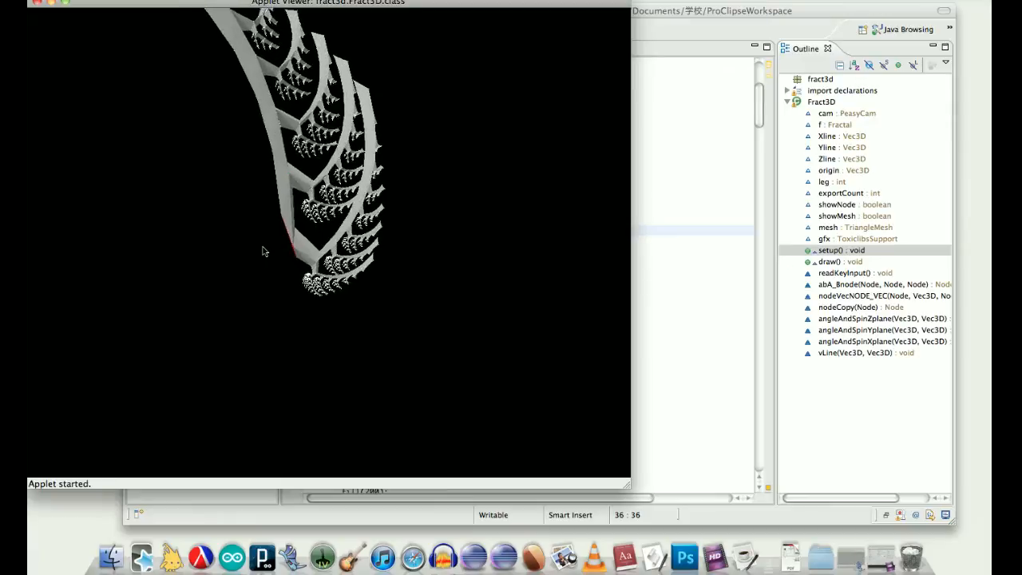
drag(265, 251, 273, 290)
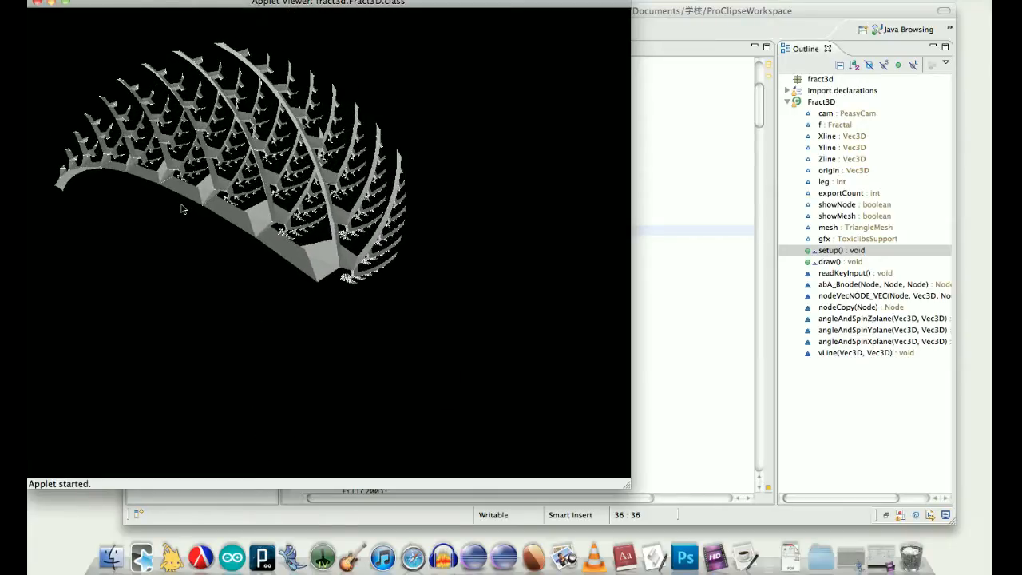
drag(181, 210, 234, 262)
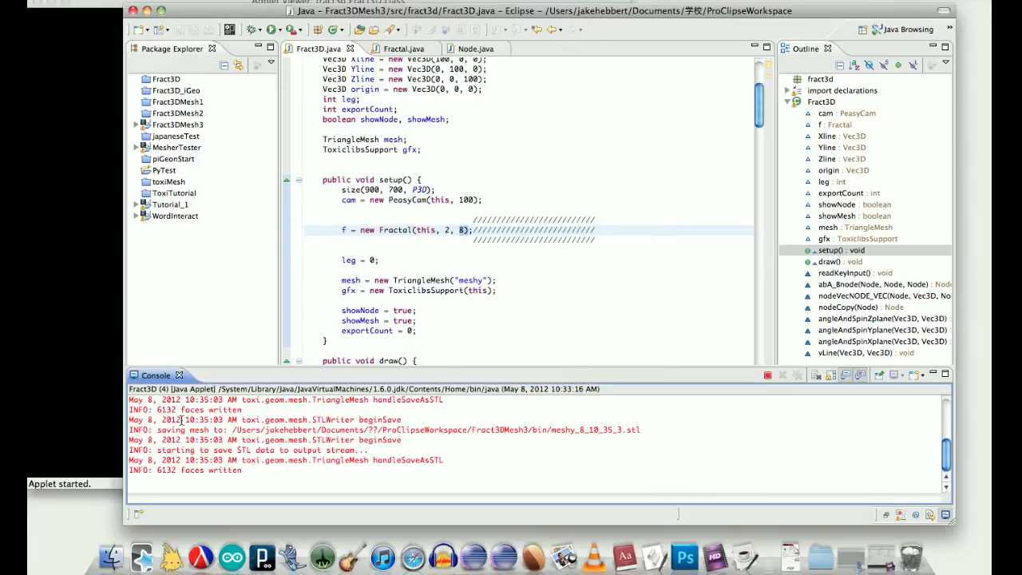
mouse_move(227, 477)
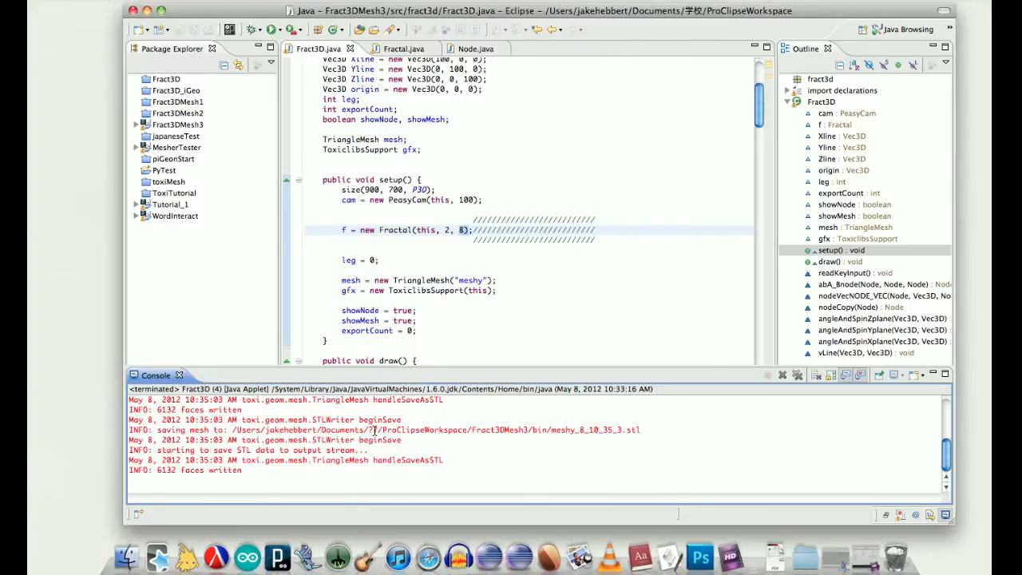
mouse_move(655, 491)
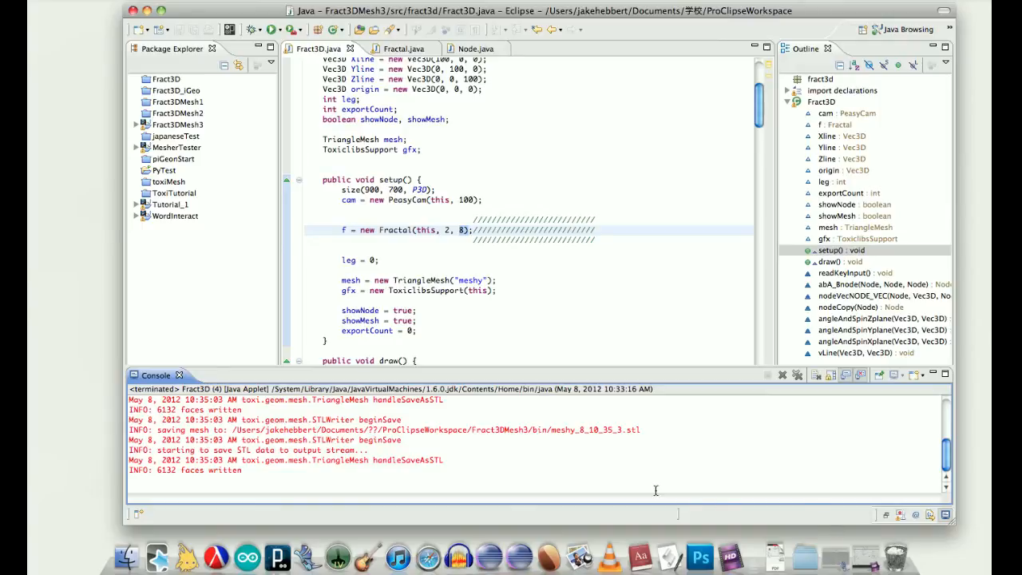
mouse_move(657, 483)
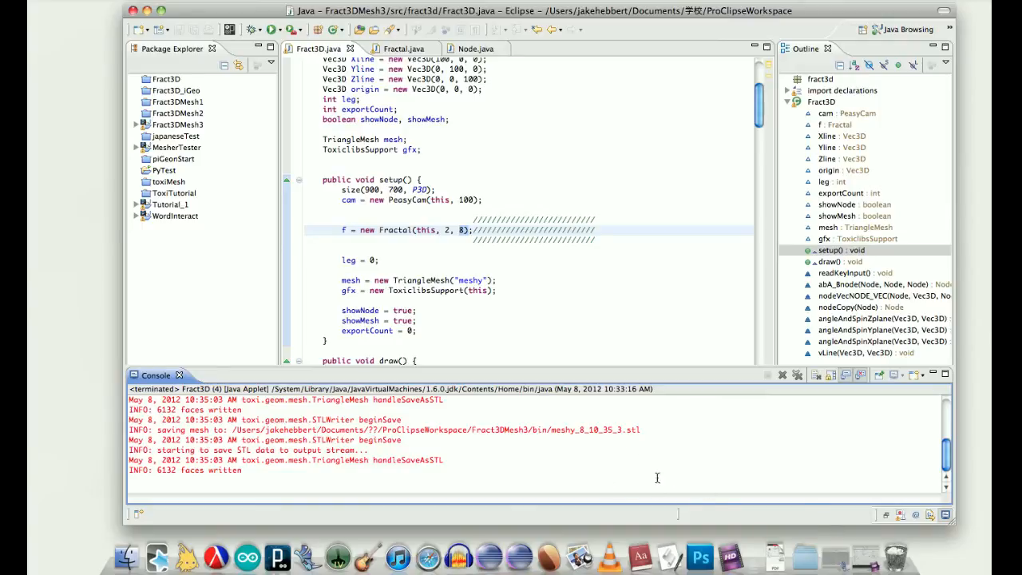
Close the Applet Viewer so the console logs the saved 6132-face STL
click(312, 557)
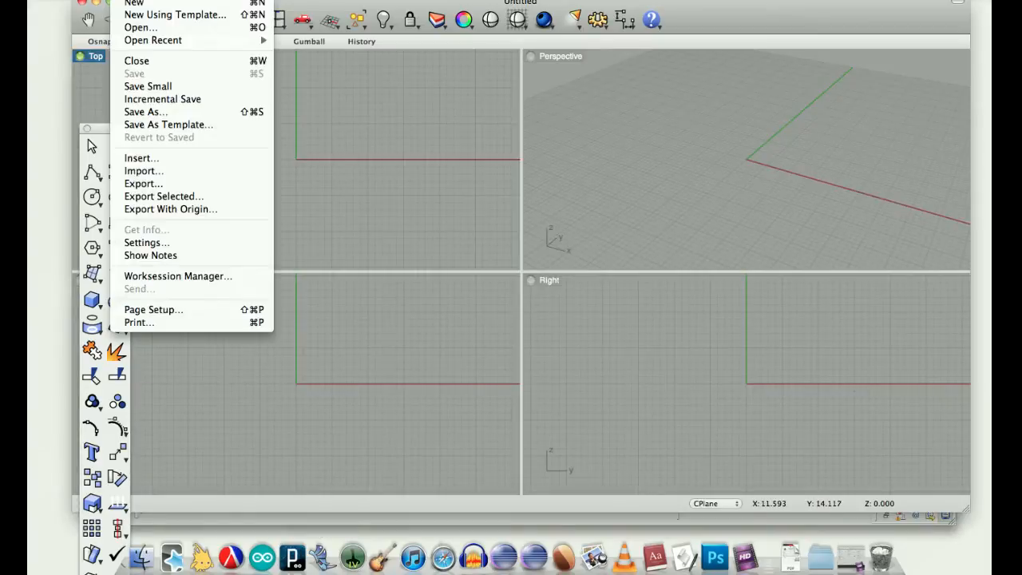
mouse_move(141, 27)
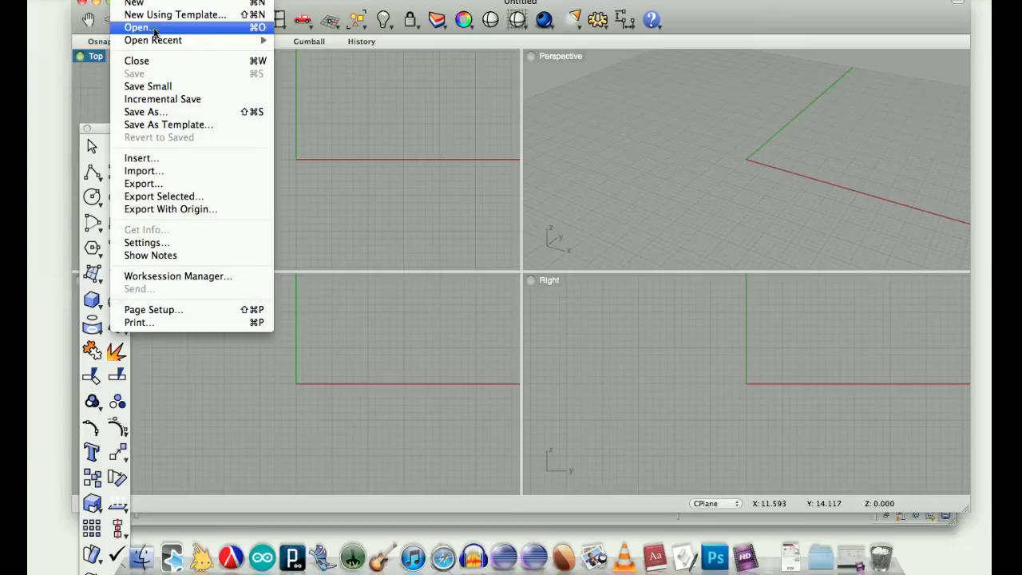
mouse_move(156, 37)
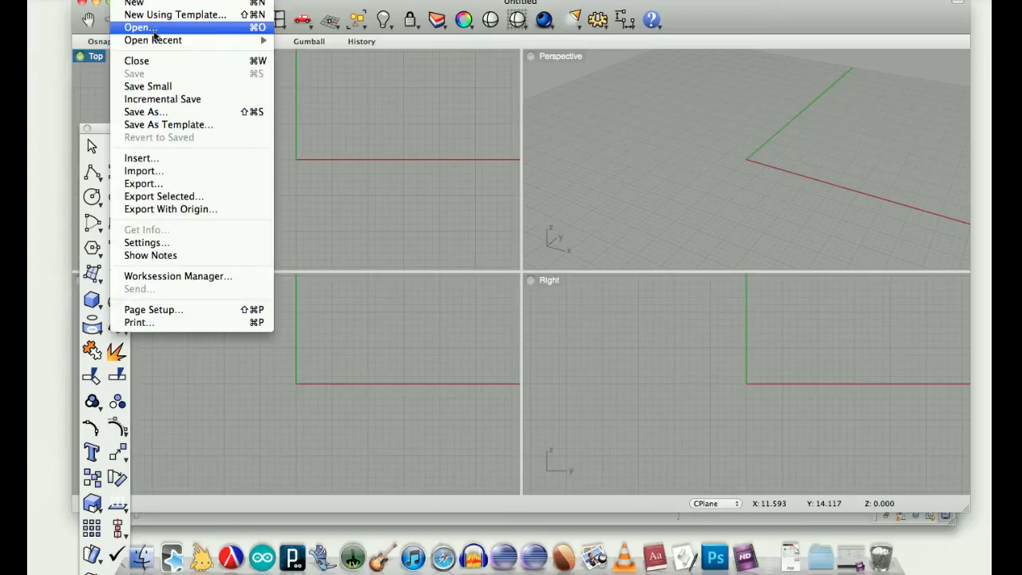
mouse_move(143, 171)
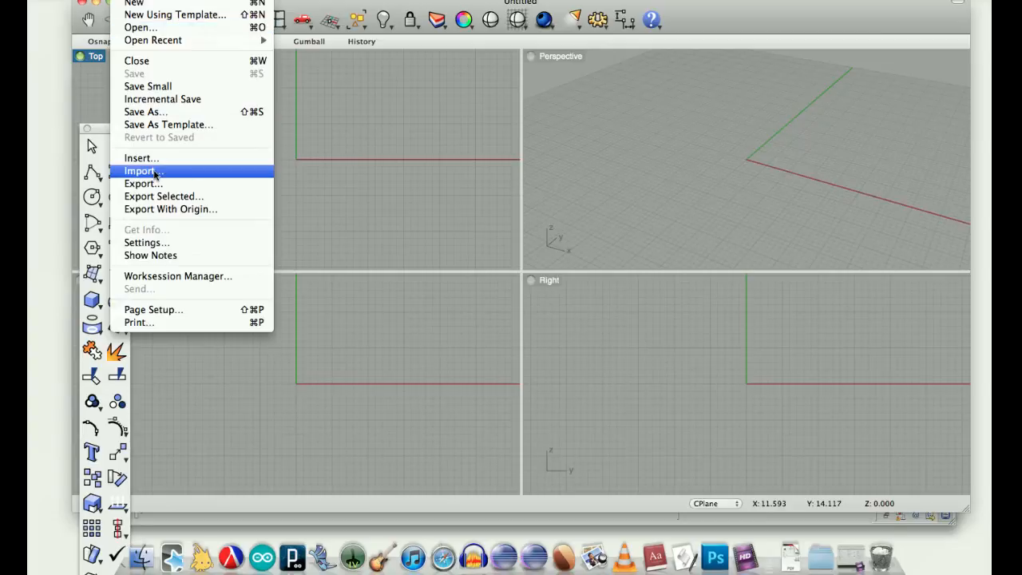
Choose Import… from Rhino's File menu
click(142, 171)
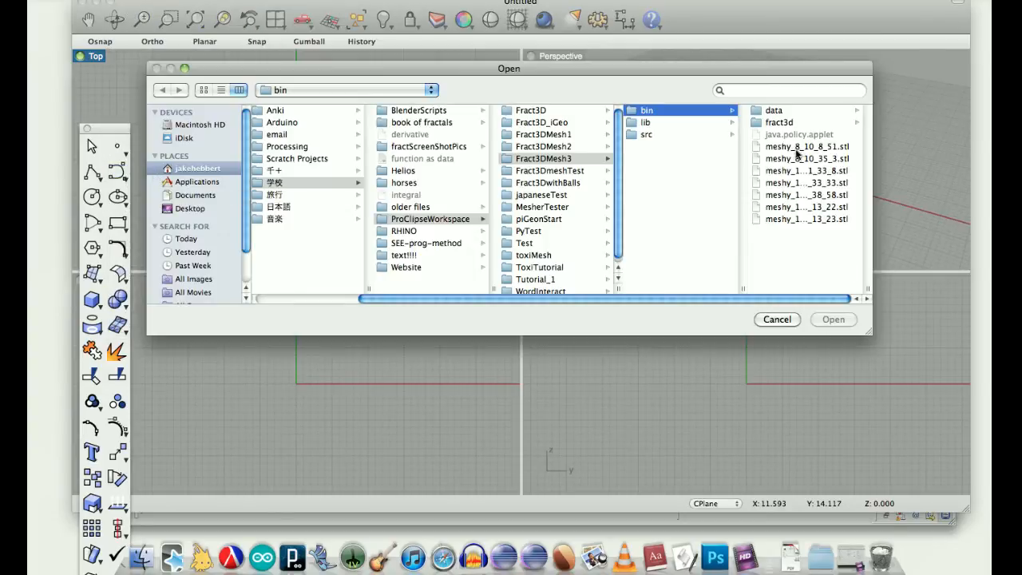
Select meshy_8_10_8_51.stl in Fract3DMesh3/bin and open it
click(806, 146)
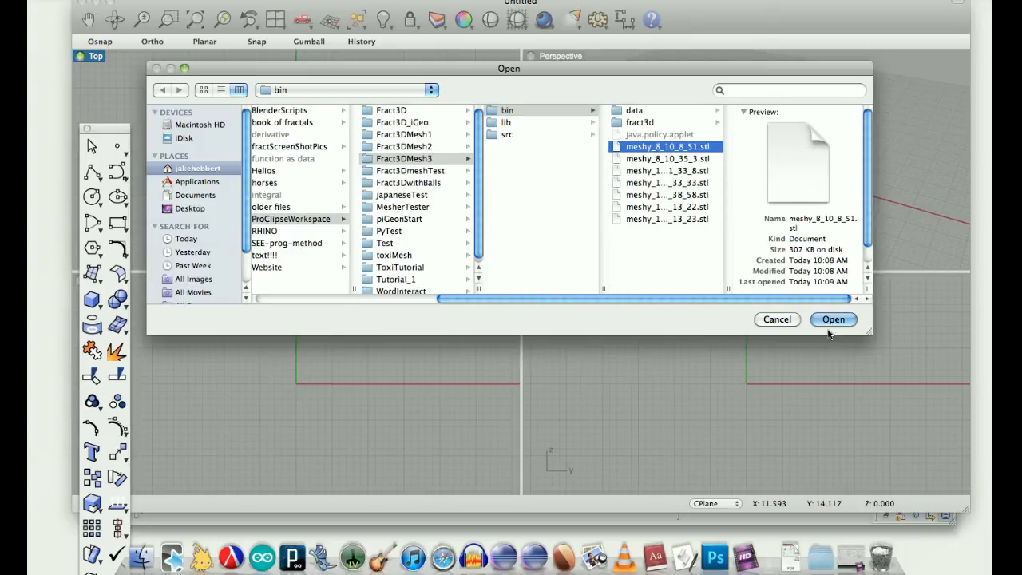
click(834, 319)
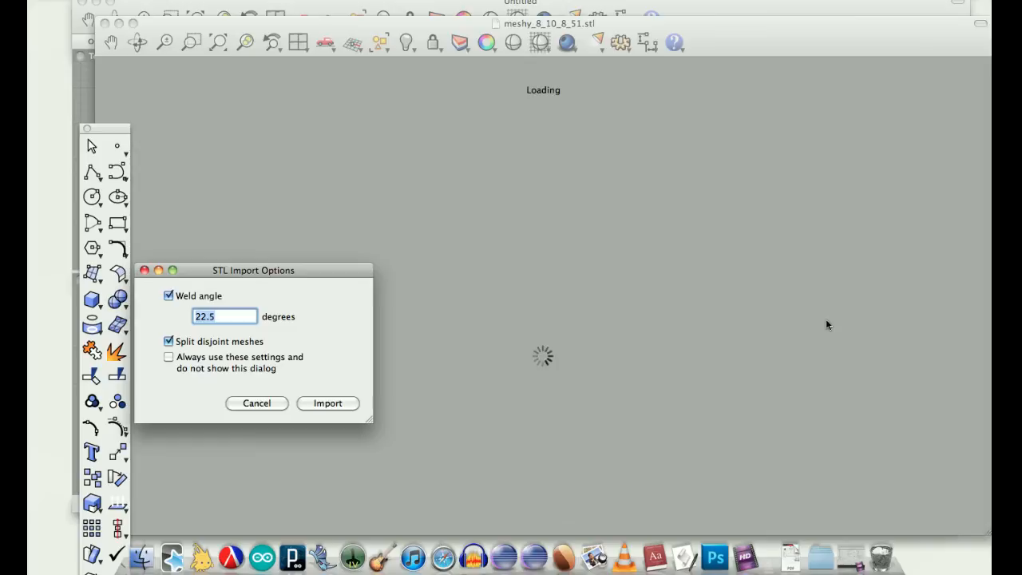
mouse_move(557, 206)
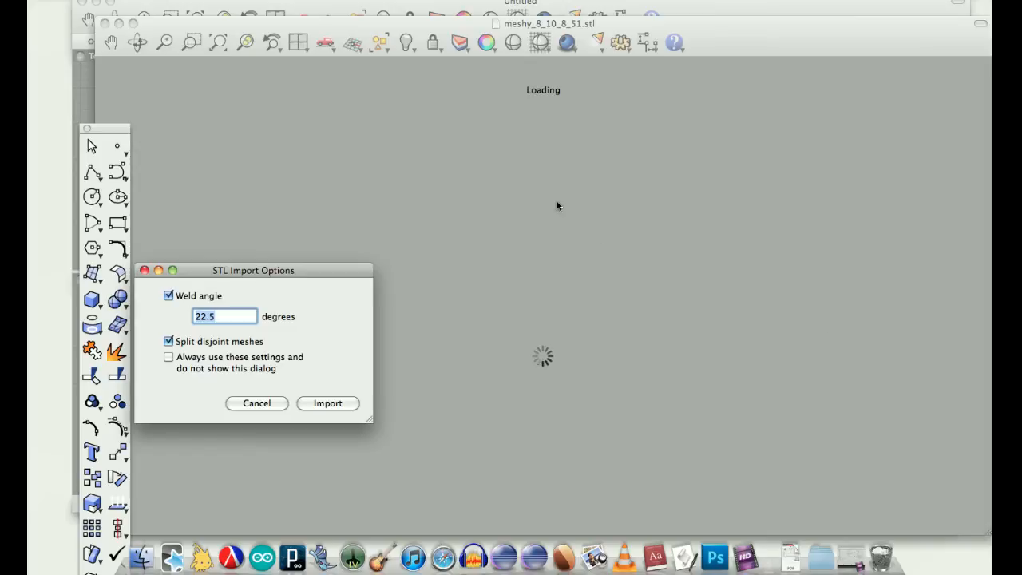
mouse_move(348, 297)
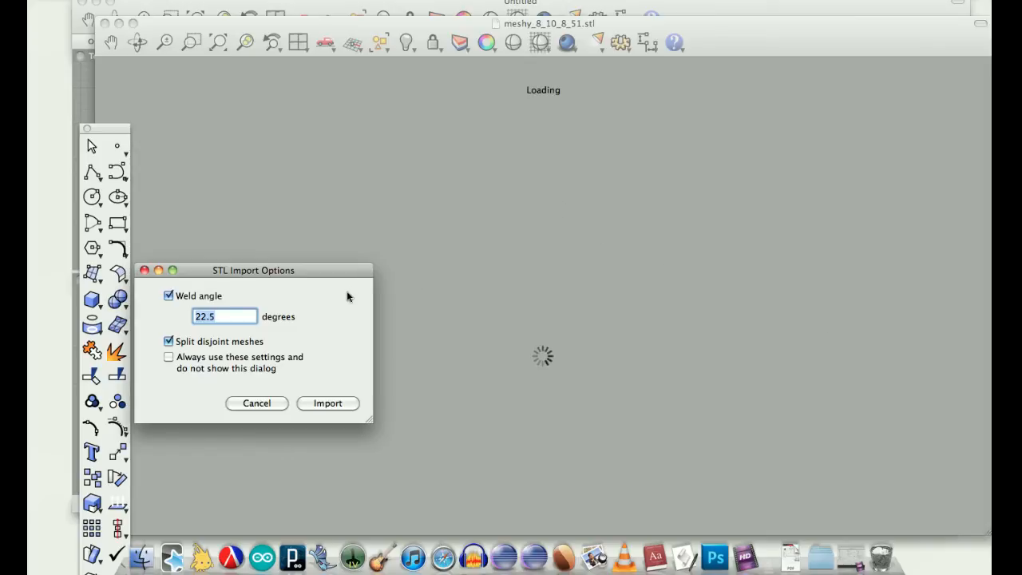
Import the mesh with weld angle 22.5 and disjoint meshes split
drag(254, 270, 232, 297)
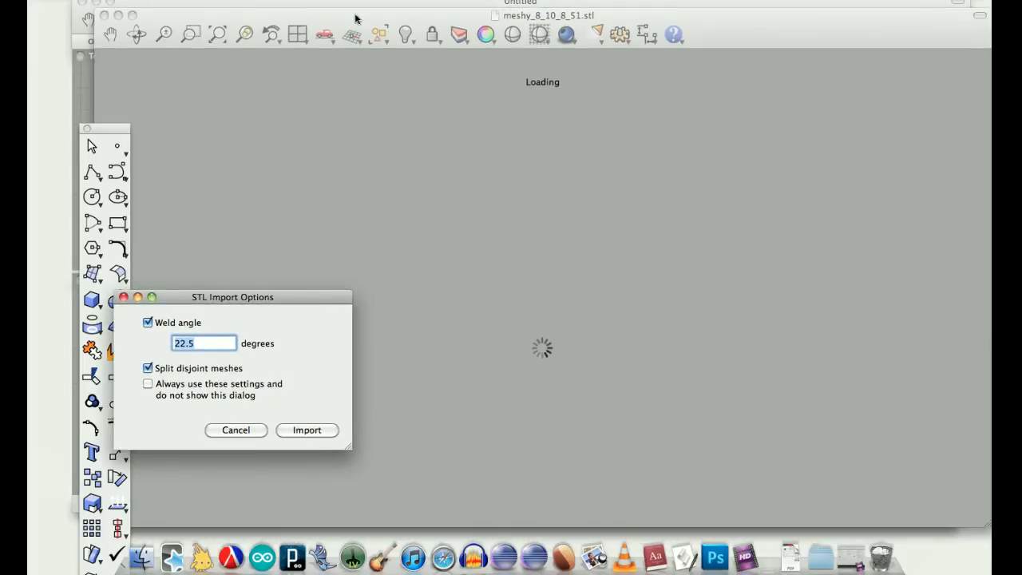
click(307, 430)
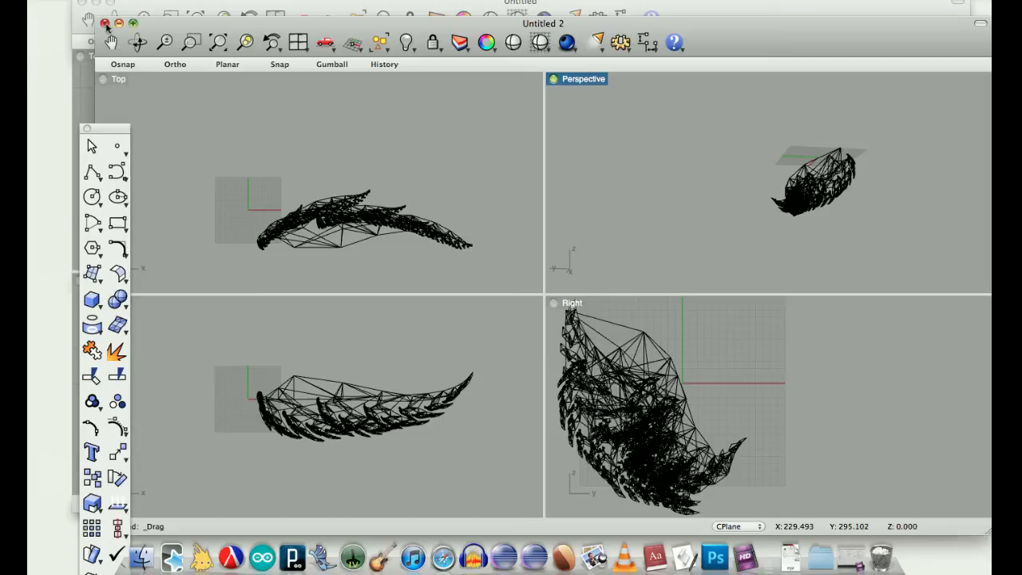
mouse_move(402, 86)
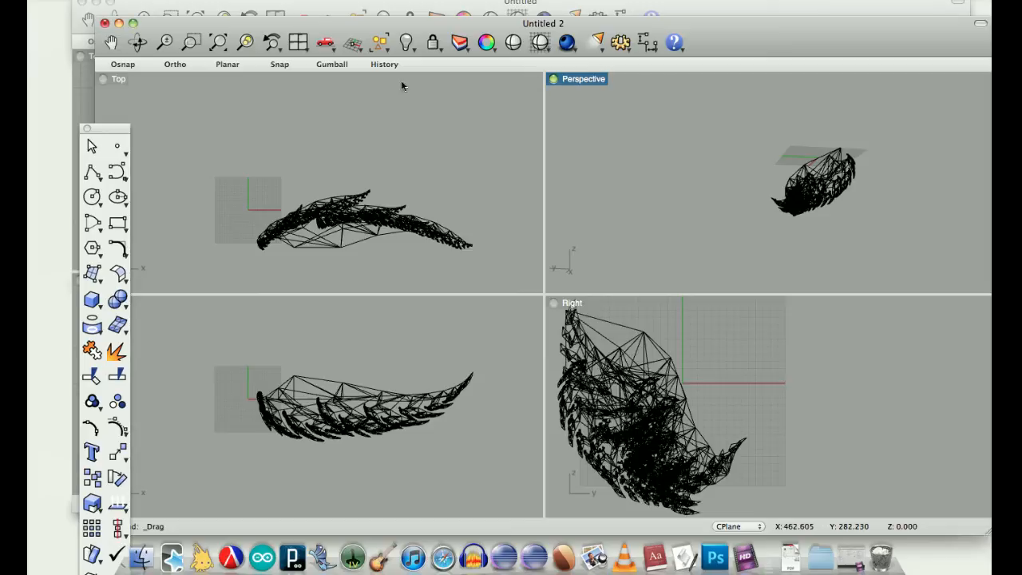
mouse_move(557, 86)
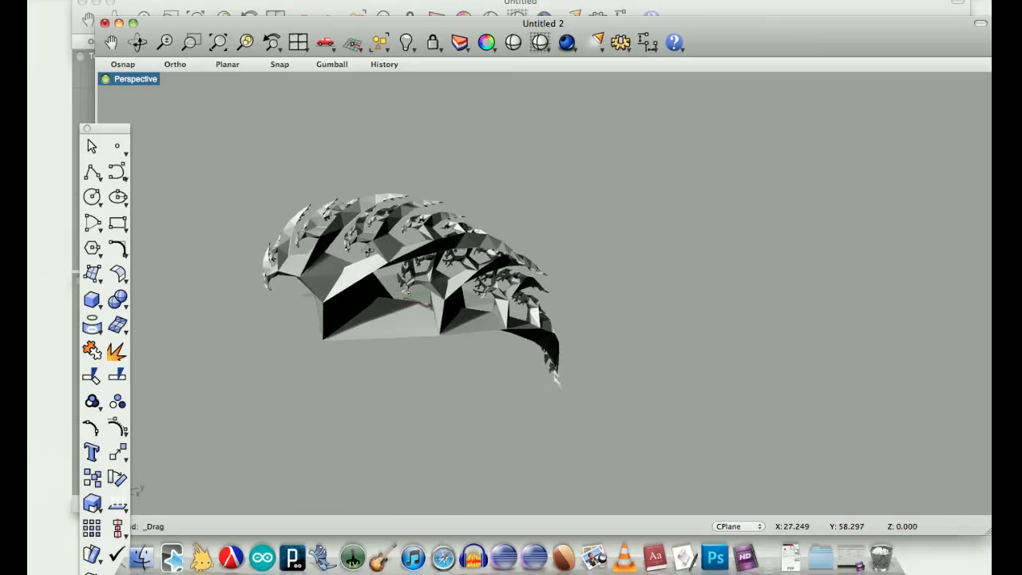
Orbit the shaded mesh to its side and upper ridges, then zoom into its folds
drag(400, 279, 415, 256)
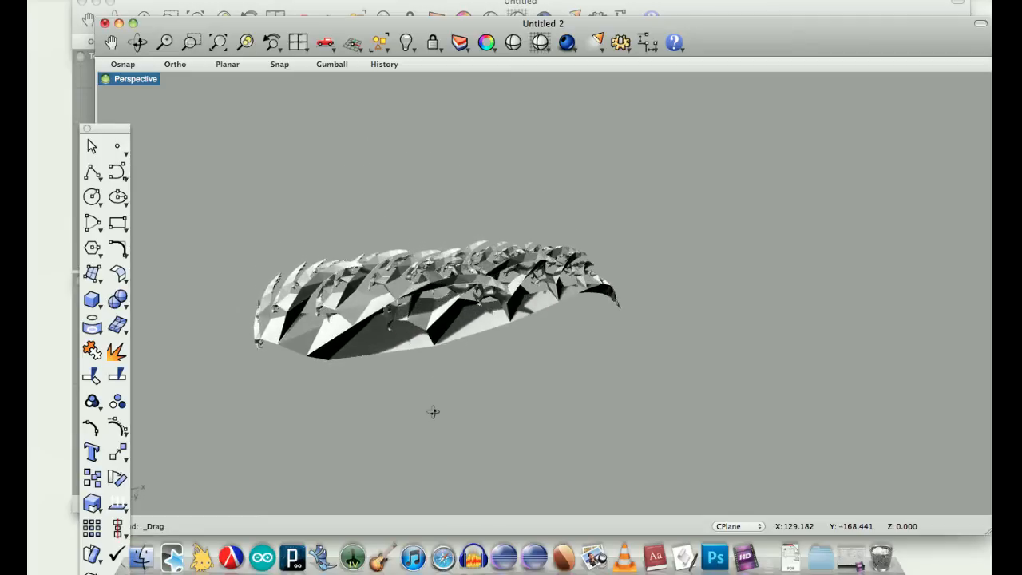
drag(434, 412, 497, 354)
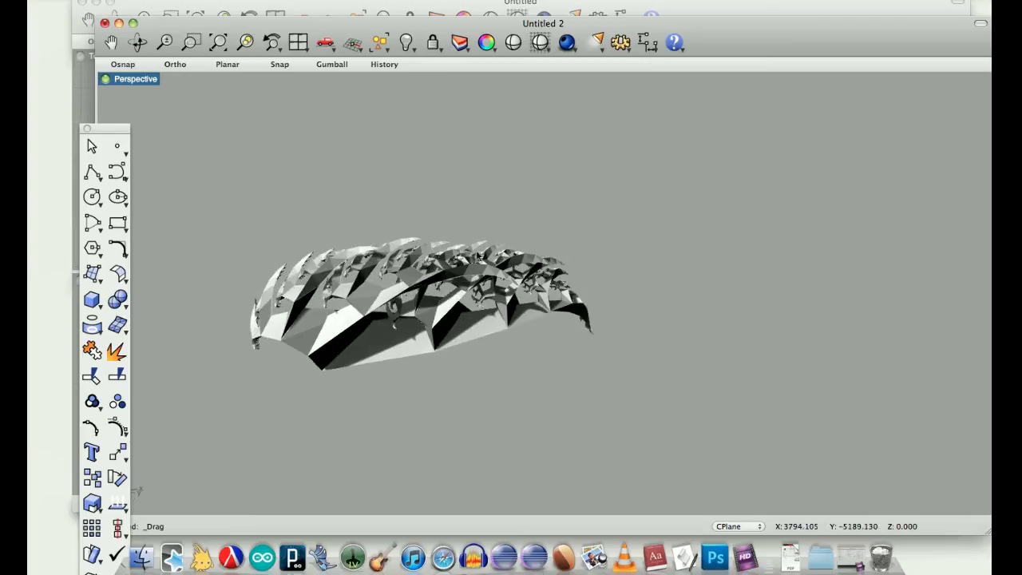
drag(424, 303, 408, 295)
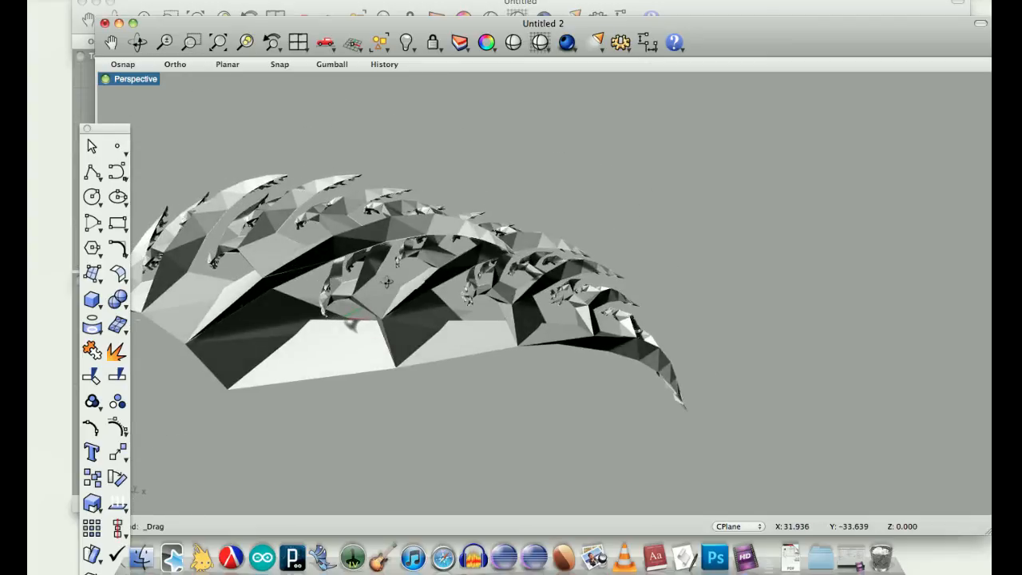